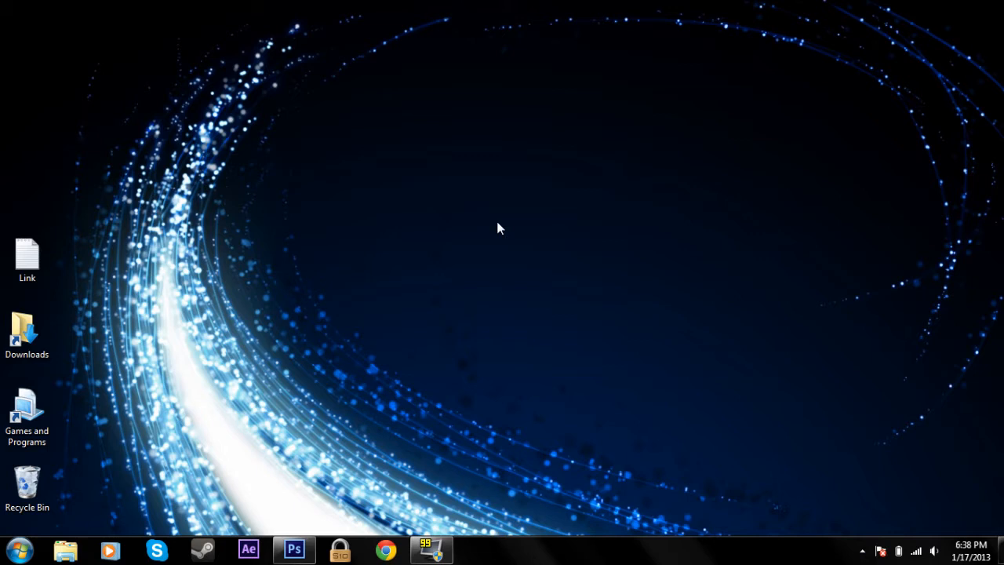
mouse_move(425, 505)
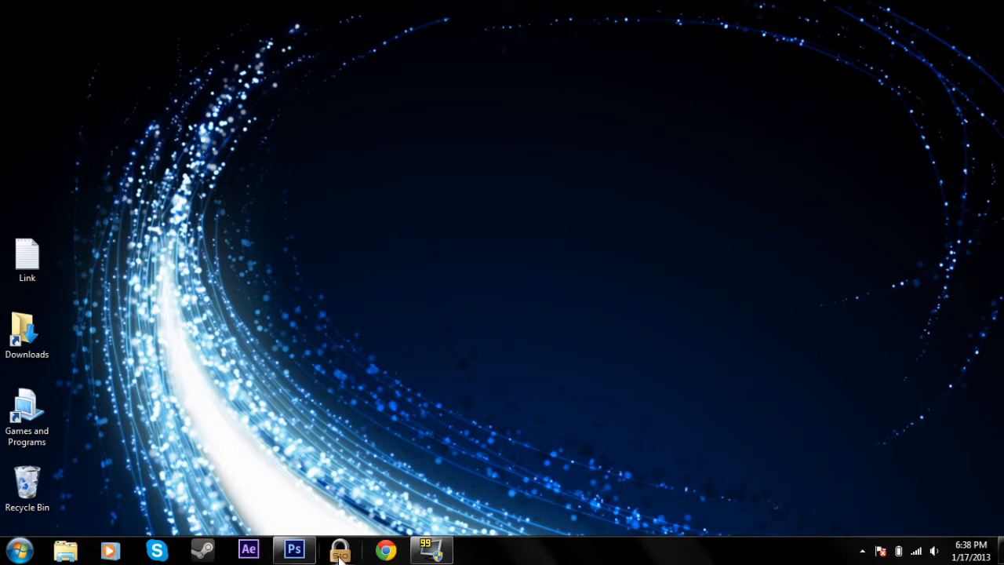
mouse_move(401, 549)
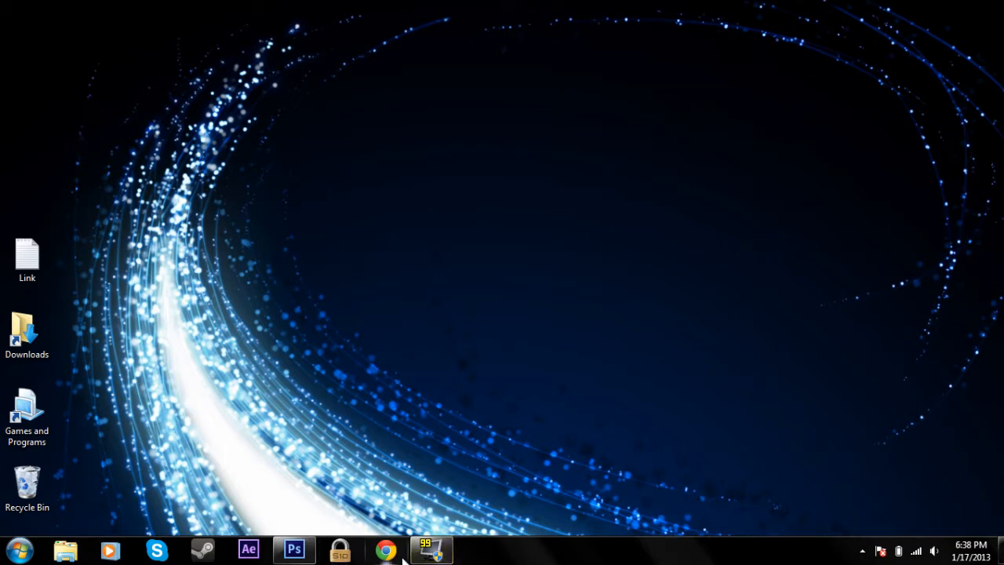
mouse_move(521, 536)
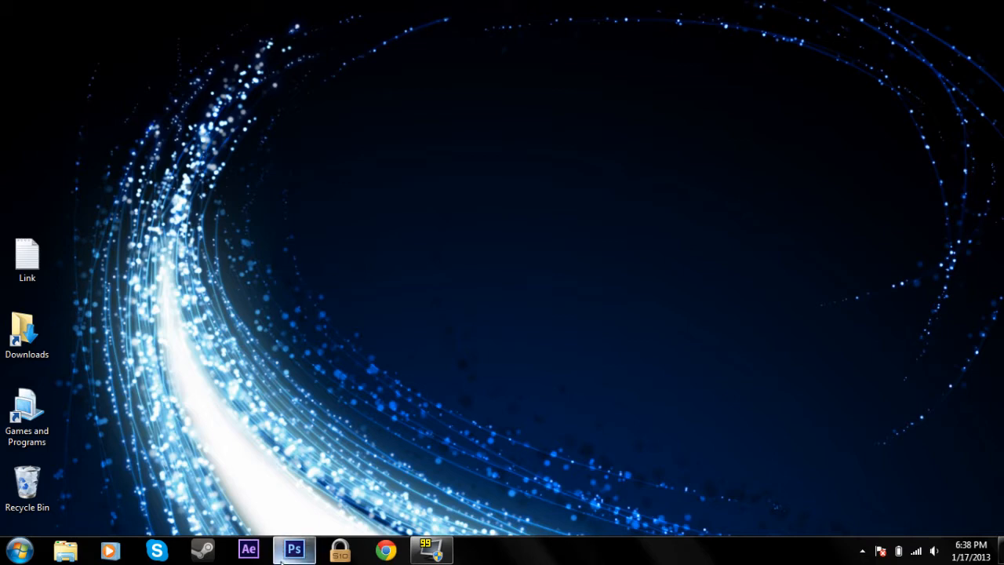
- Restore Photoshop and browse the template's layer stack (CC, Networks, Banner Text, Banner Rectangles)
click(292, 550)
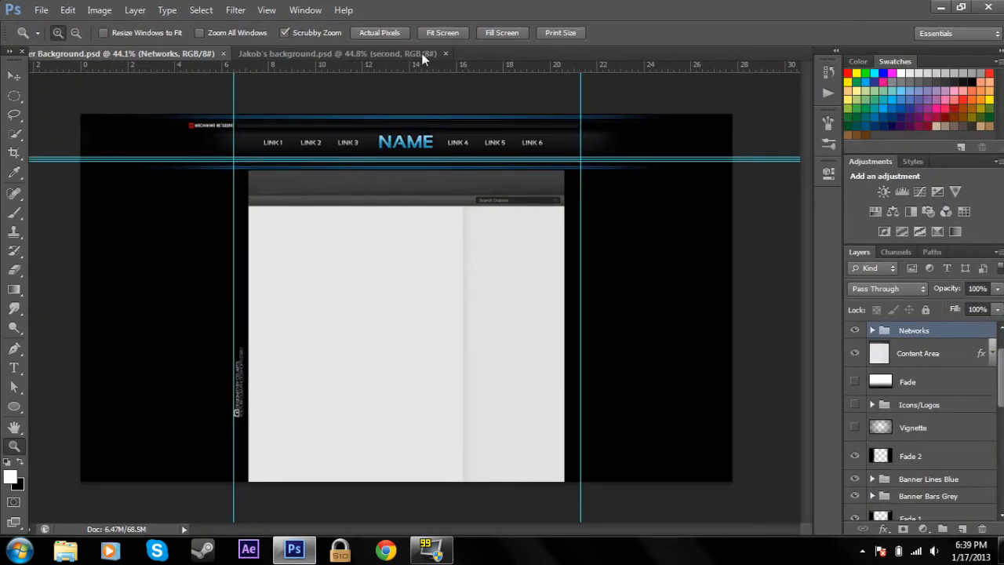
mouse_move(478, 58)
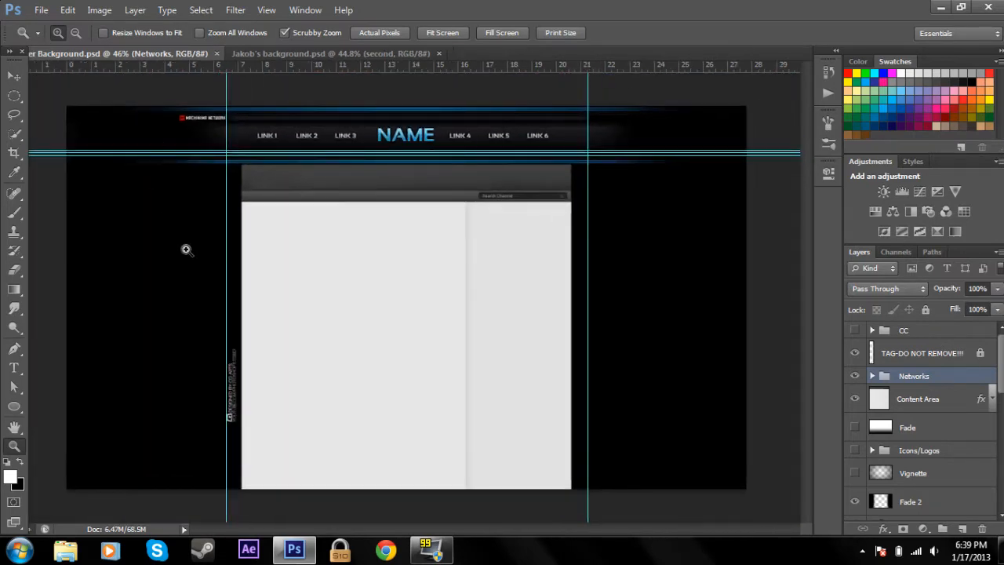
mouse_move(490, 261)
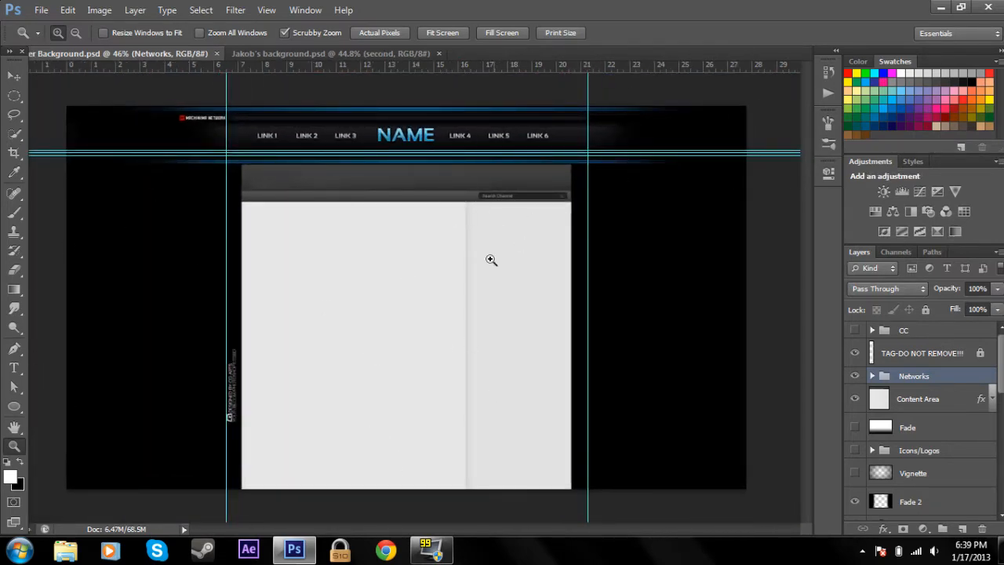
mouse_move(429, 155)
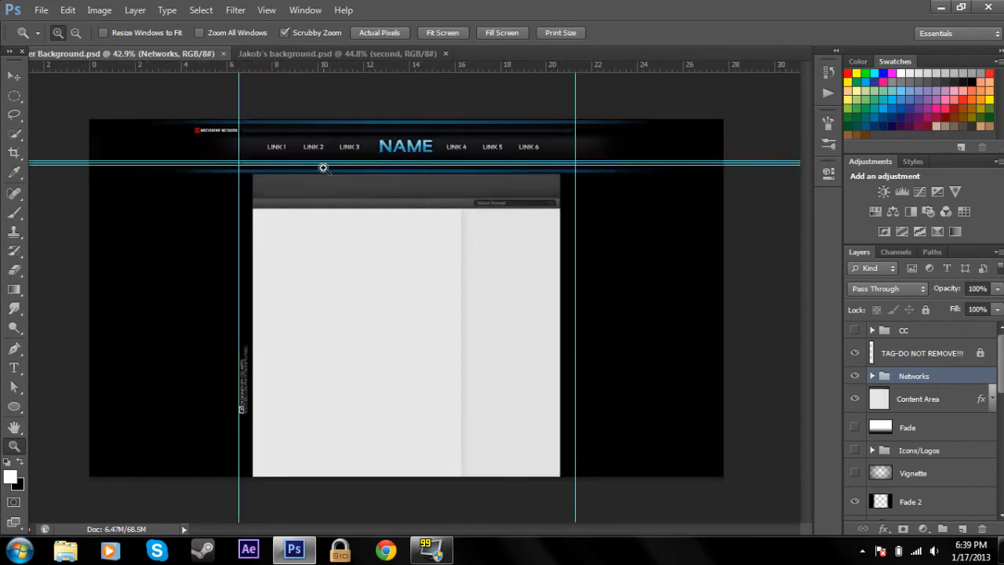
mouse_move(425, 204)
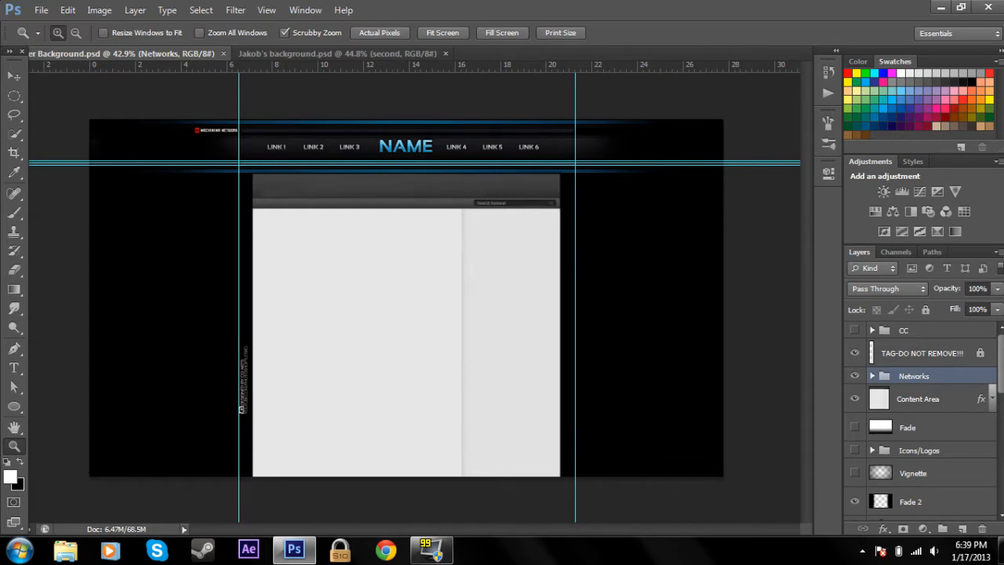
scroll(down, 3)
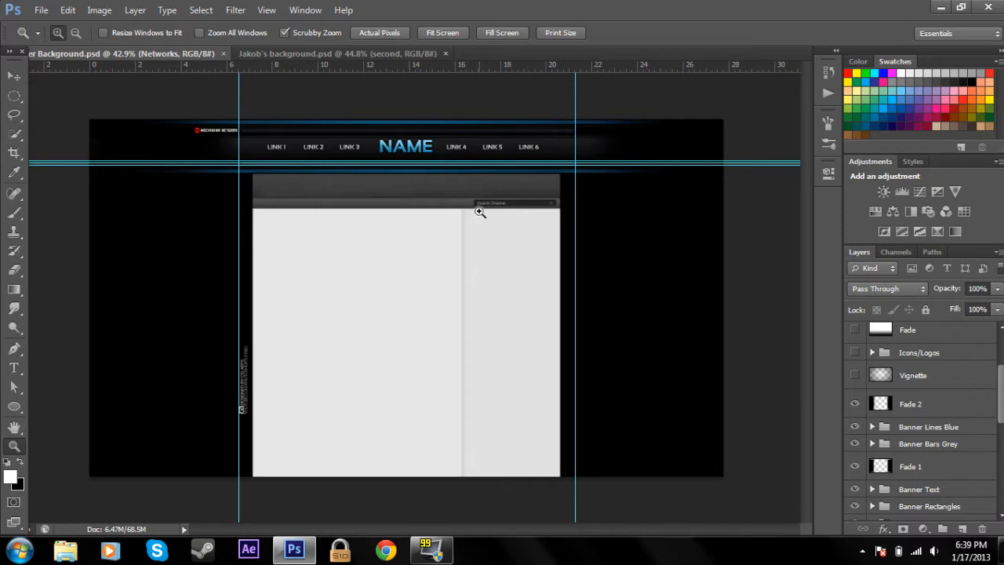
mouse_move(421, 271)
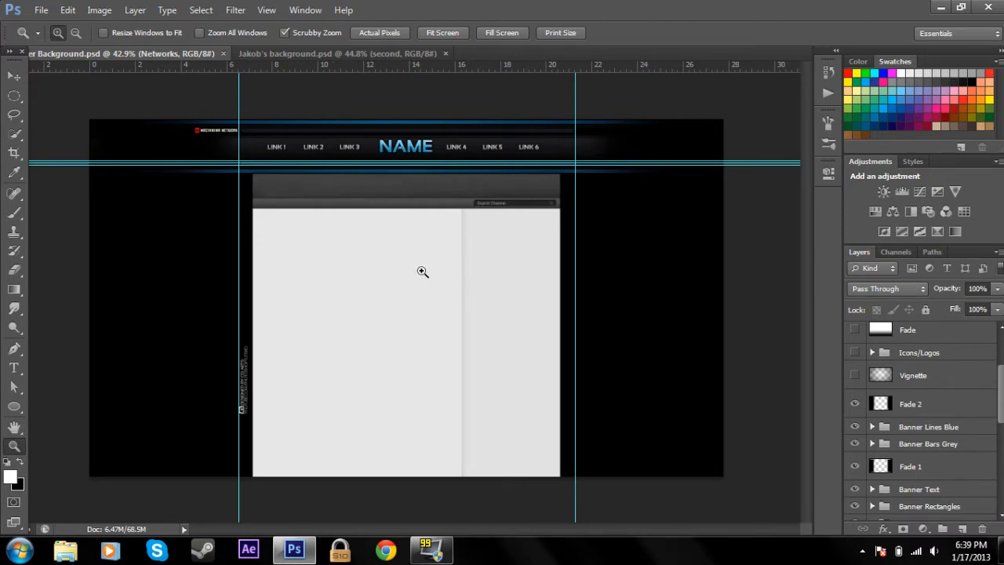
mouse_move(317, 53)
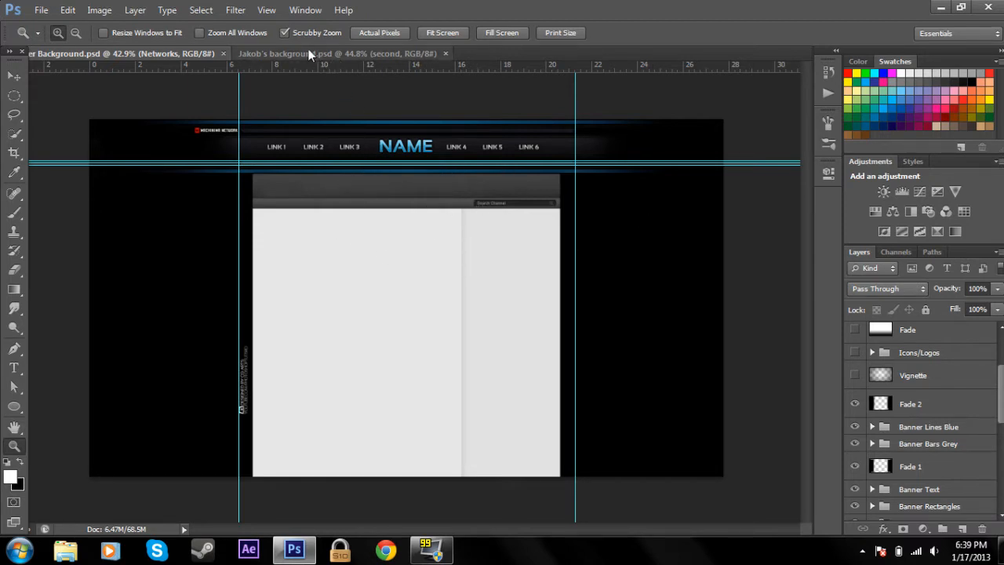
mouse_move(596, 164)
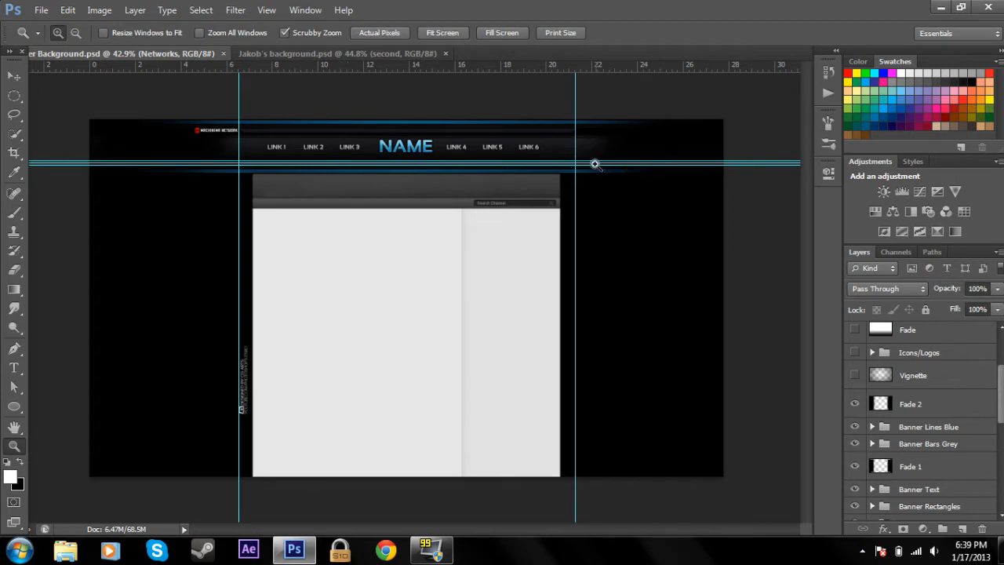
mouse_move(991, 345)
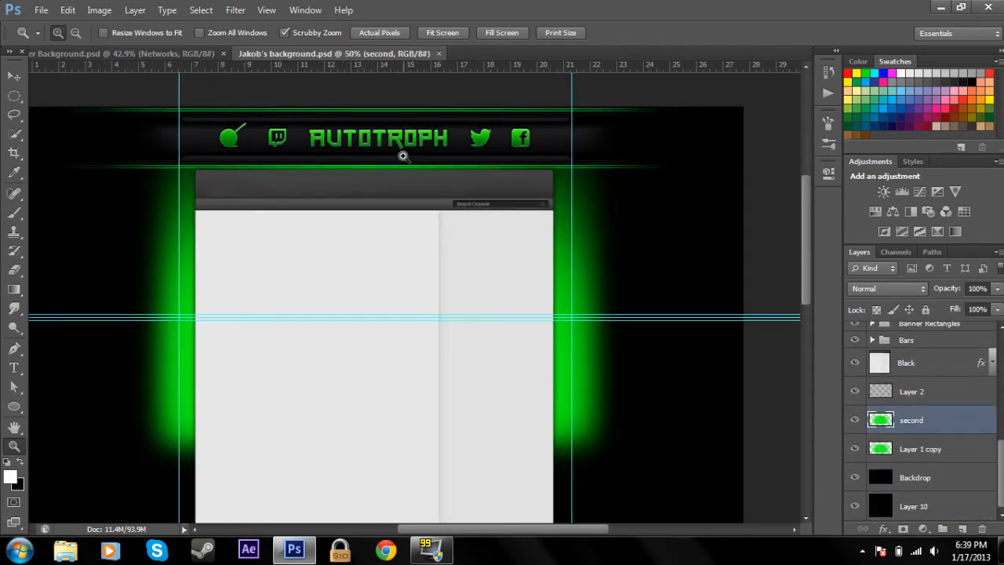
mouse_move(608, 216)
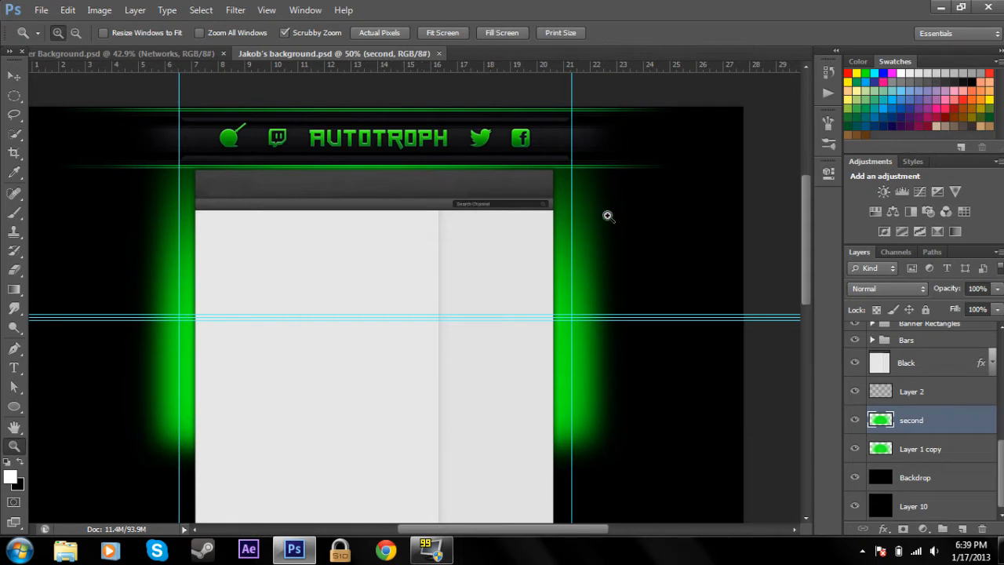
mouse_move(650, 310)
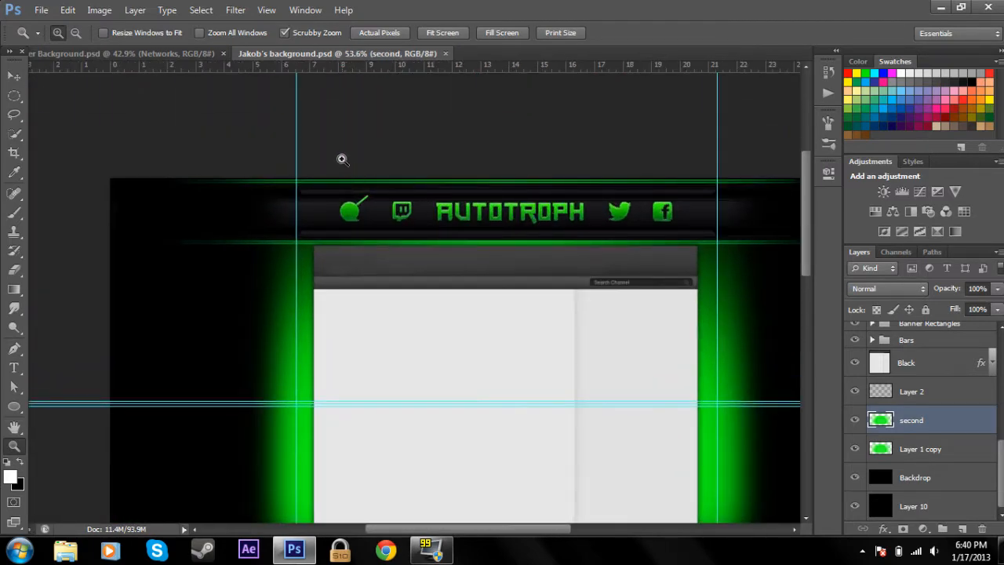
mouse_move(341, 147)
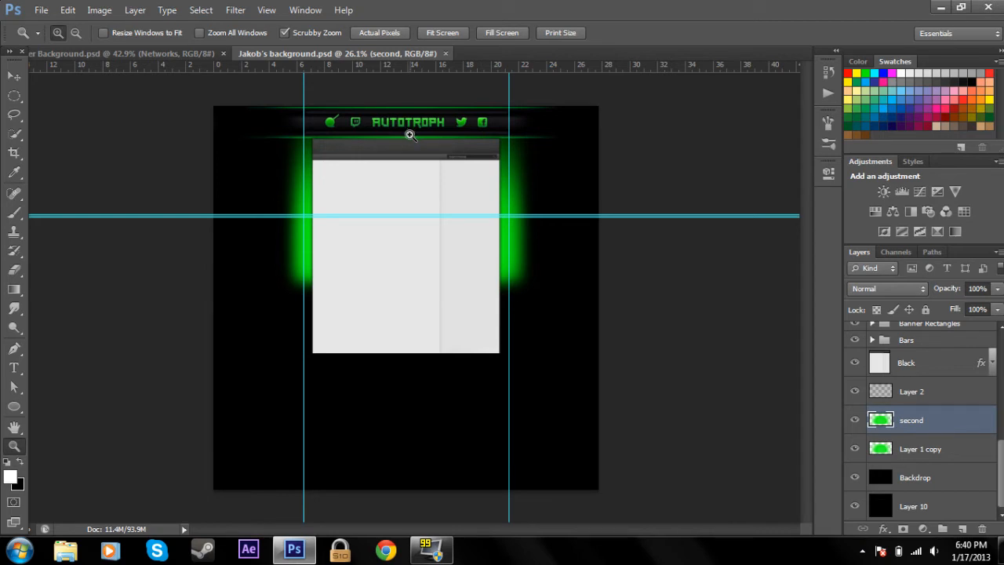
mouse_move(540, 167)
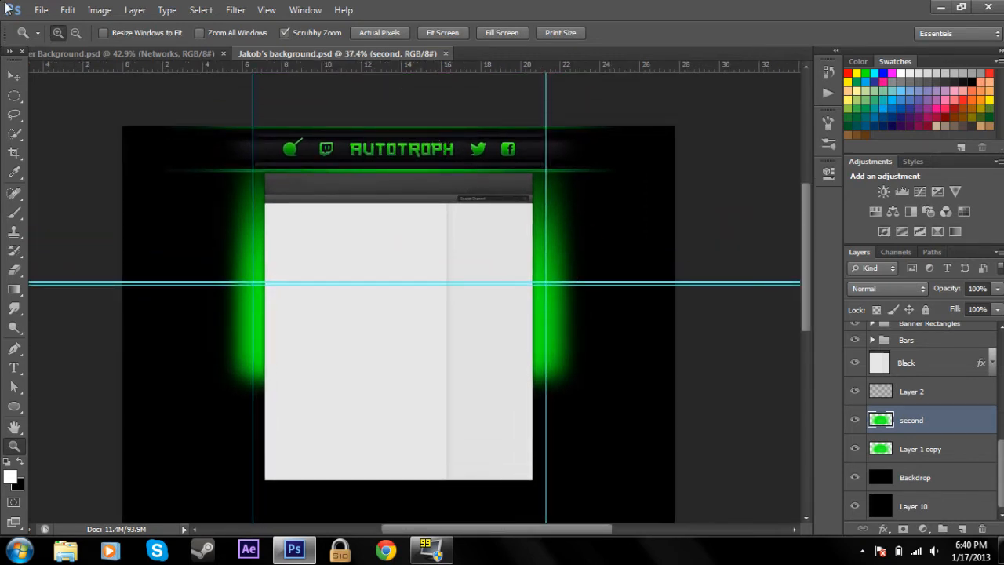
- Save the AUTOTROPH background as a new file, choosing an image format from the Format list
click(51, 9)
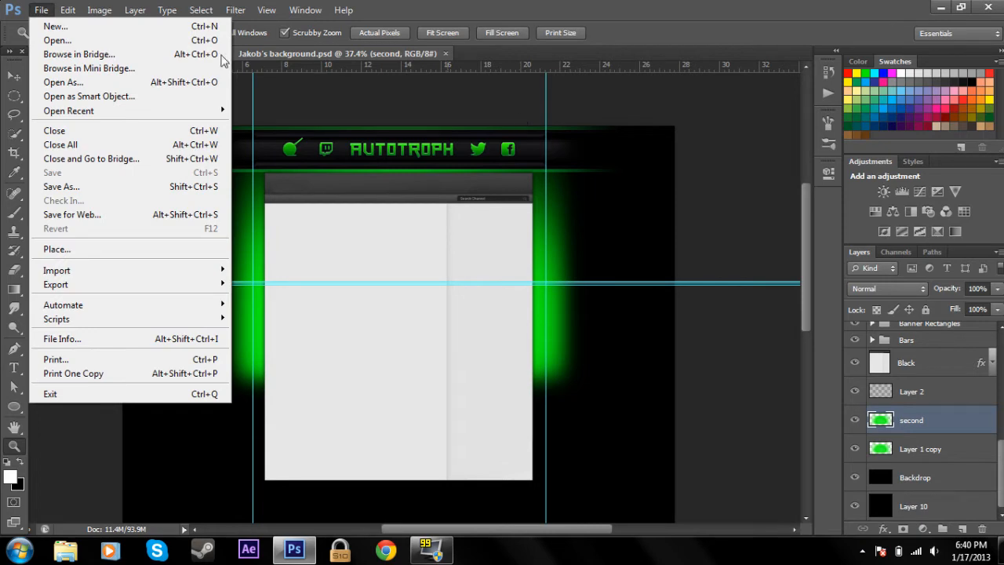
click(60, 185)
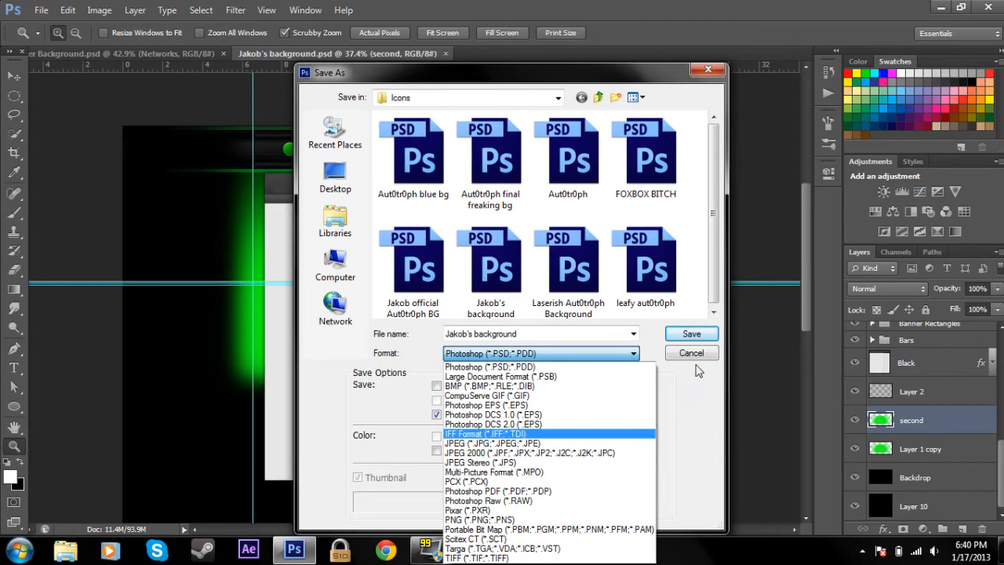
click(690, 351)
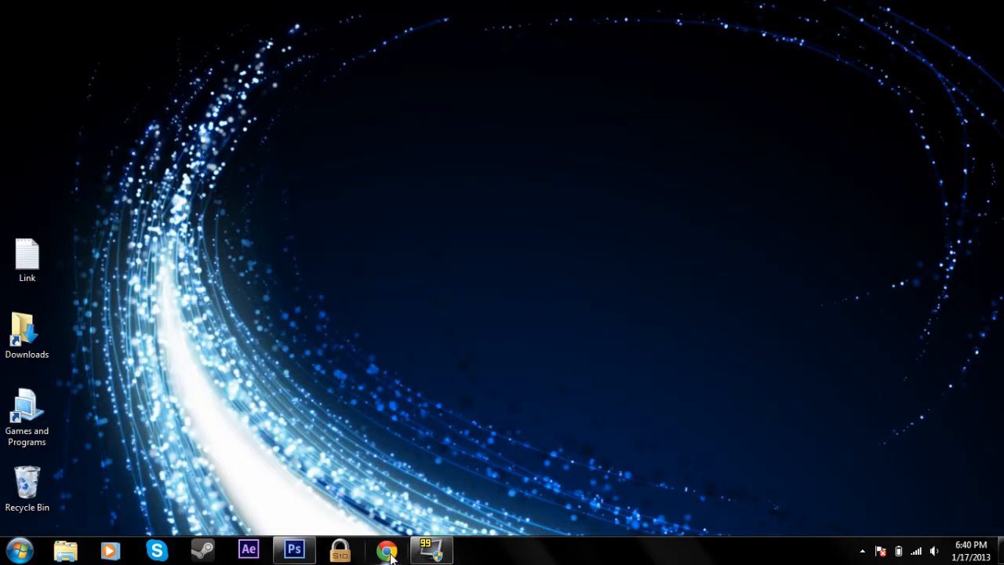
- Launch Chrome, load YouTube and navigate to My Channel showing the AutoTroph banner
click(387, 549)
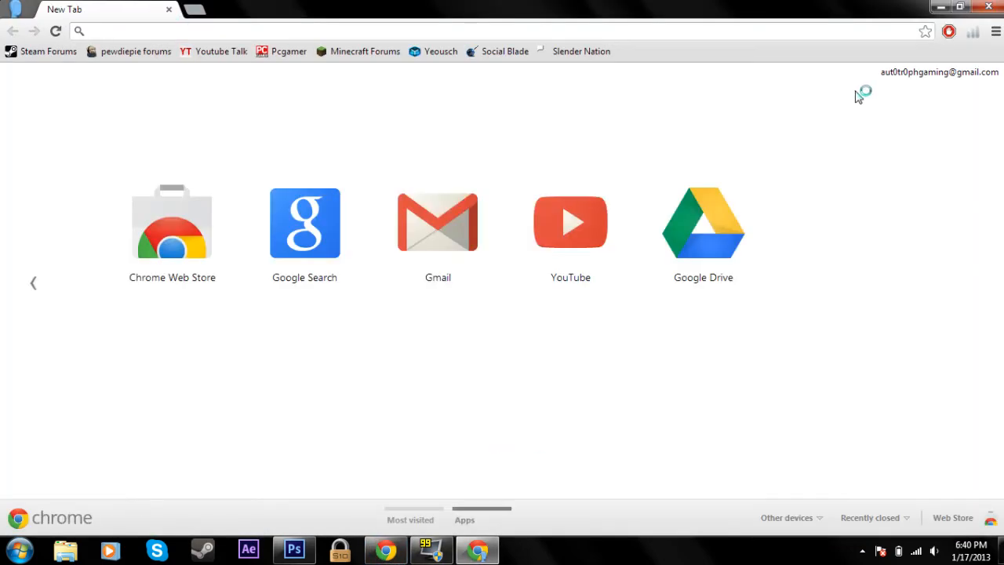
click(570, 223)
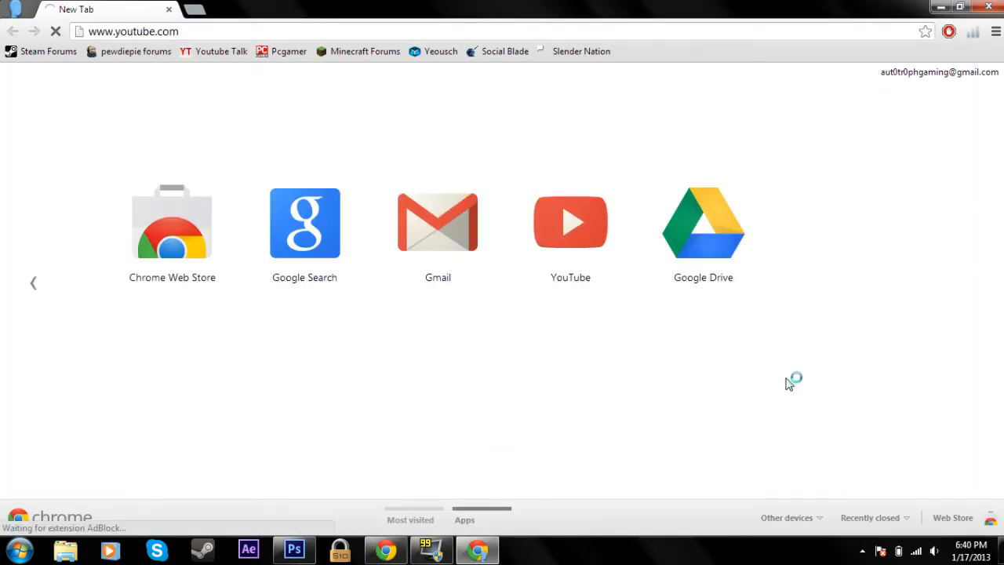
click(569, 223)
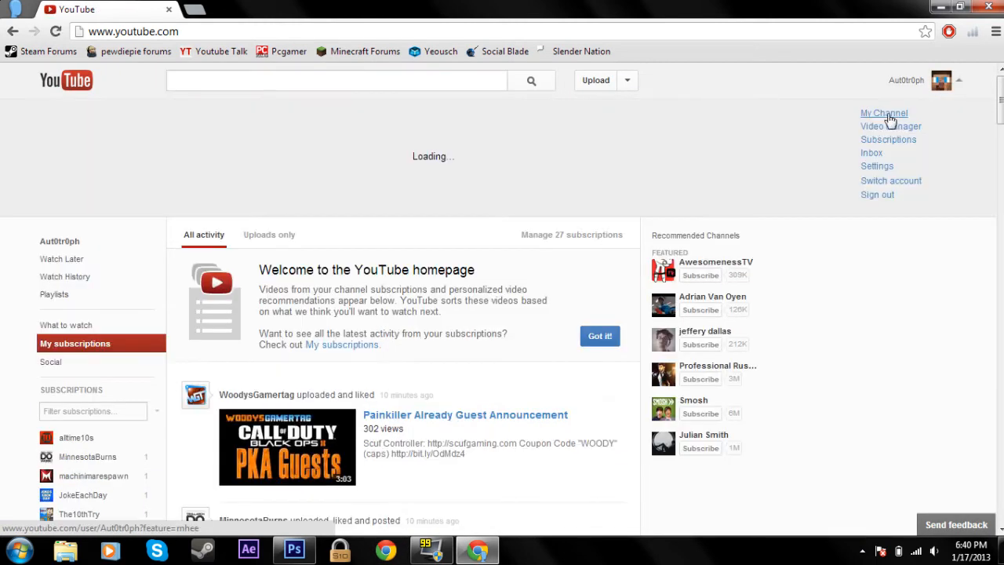
click(883, 113)
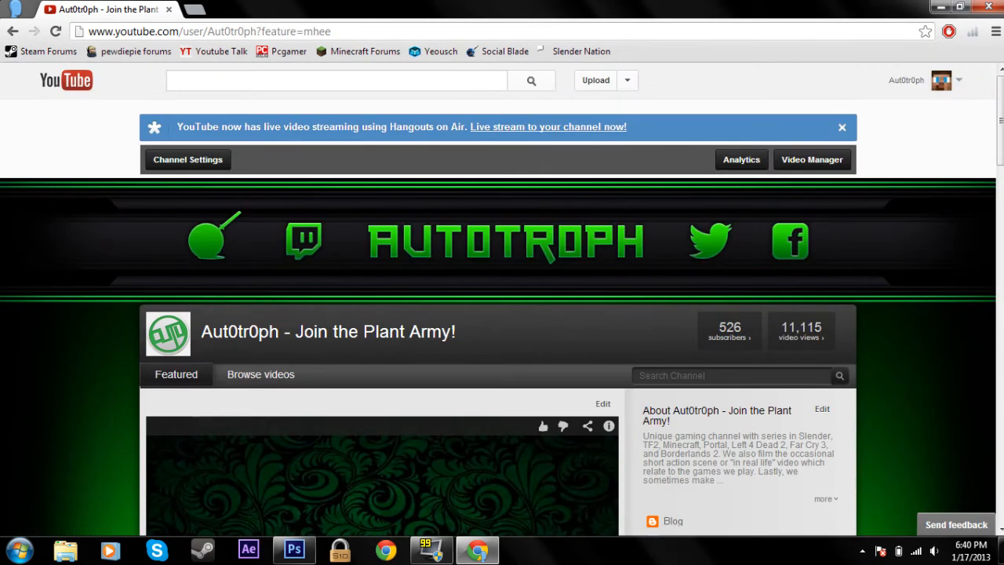
mouse_move(189, 162)
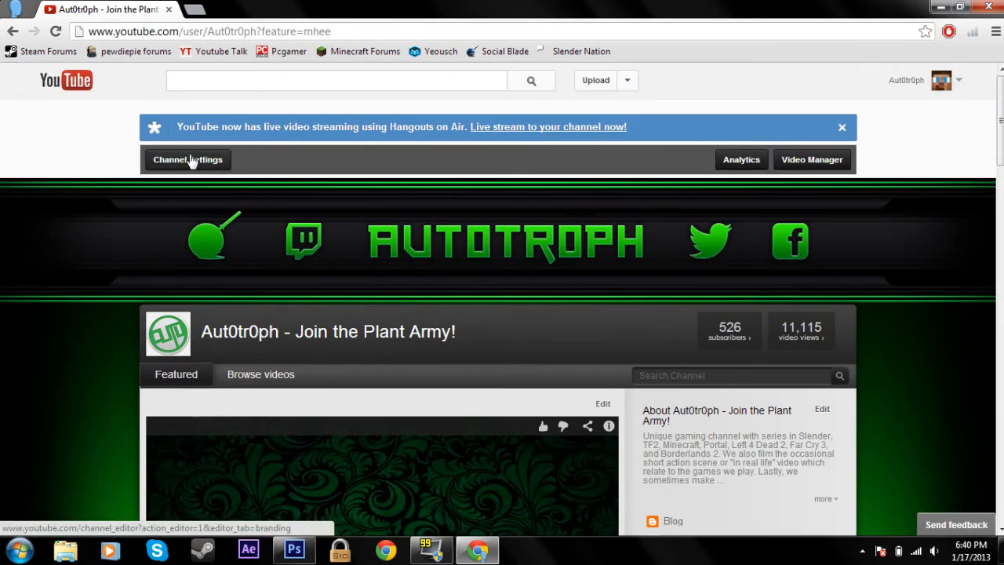
- Enter Channel Settings > Appearance and remove the old background image
click(188, 160)
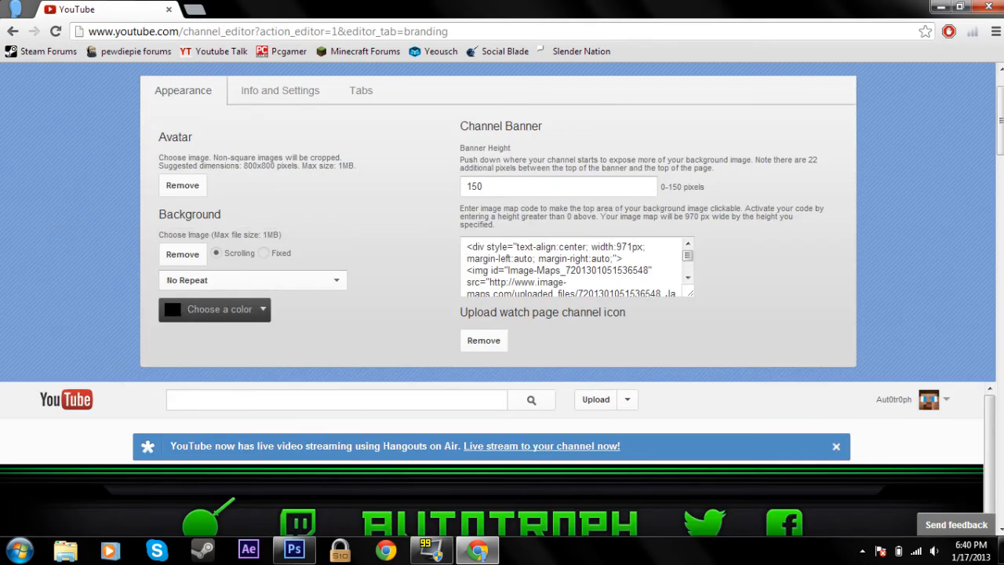
scroll(down, 3)
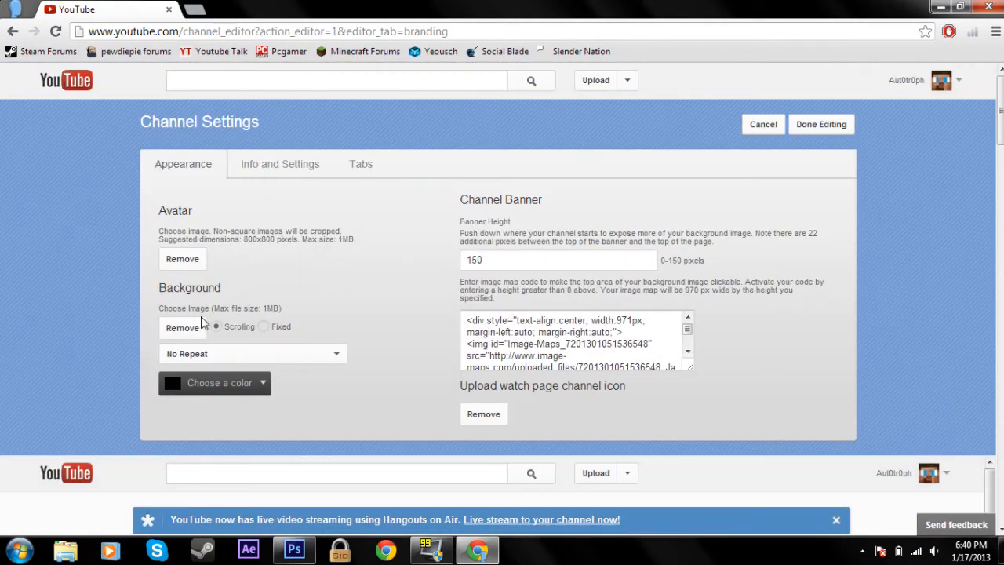
scroll(down, 3)
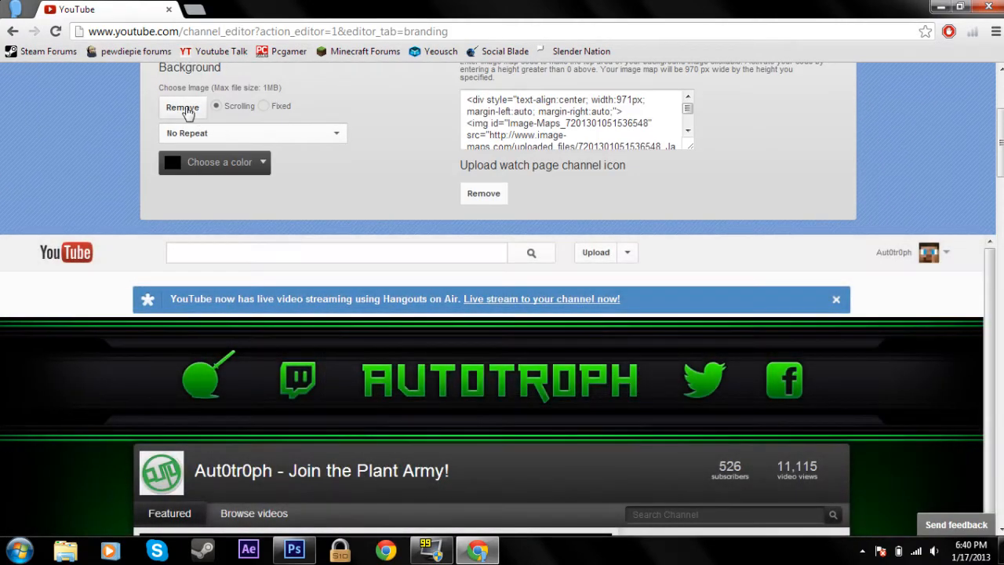
click(182, 107)
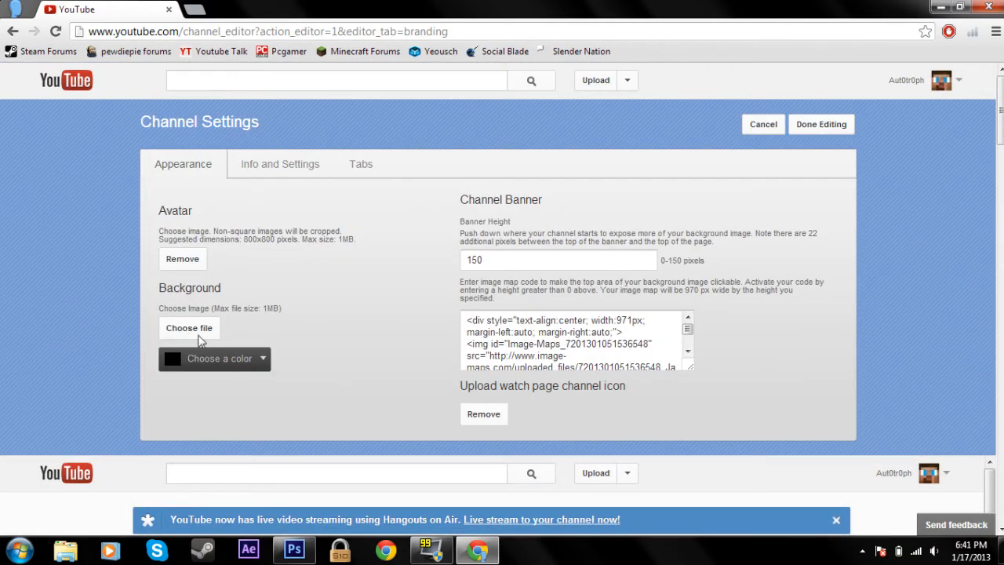
- Choose the new background file from the Icons folder as the channel background
click(188, 328)
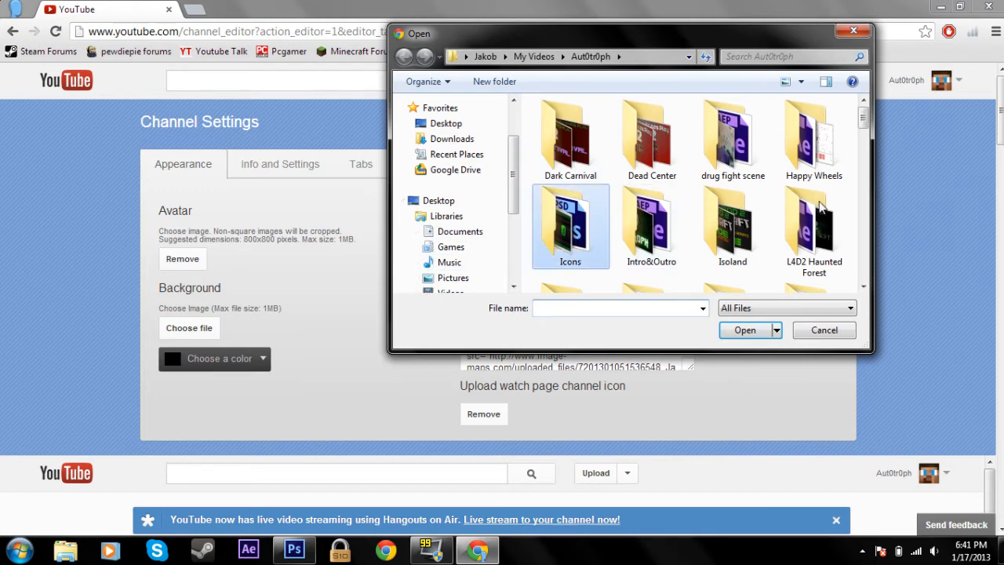
double_click(571, 226)
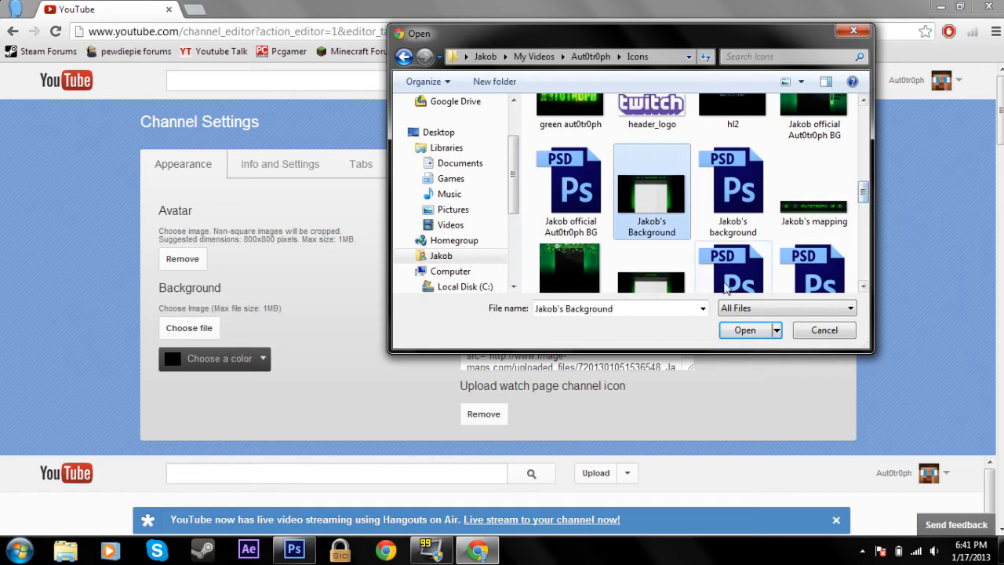
click(743, 329)
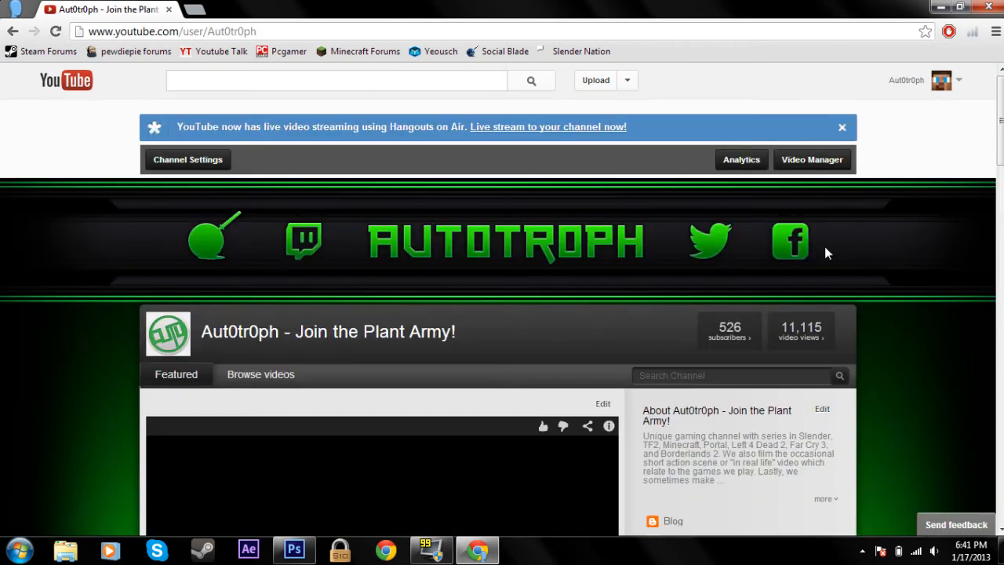
scroll(down, 3)
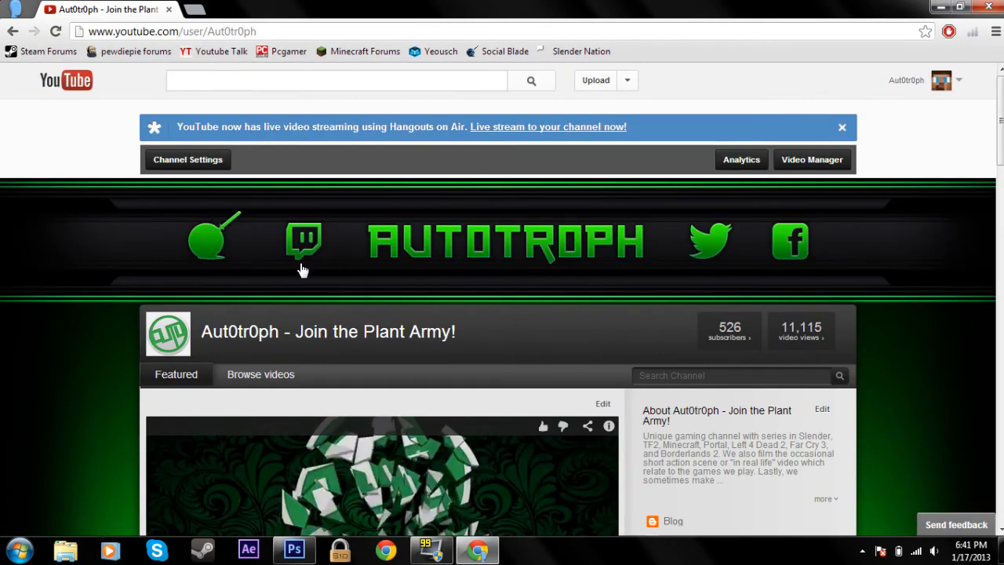
mouse_move(257, 250)
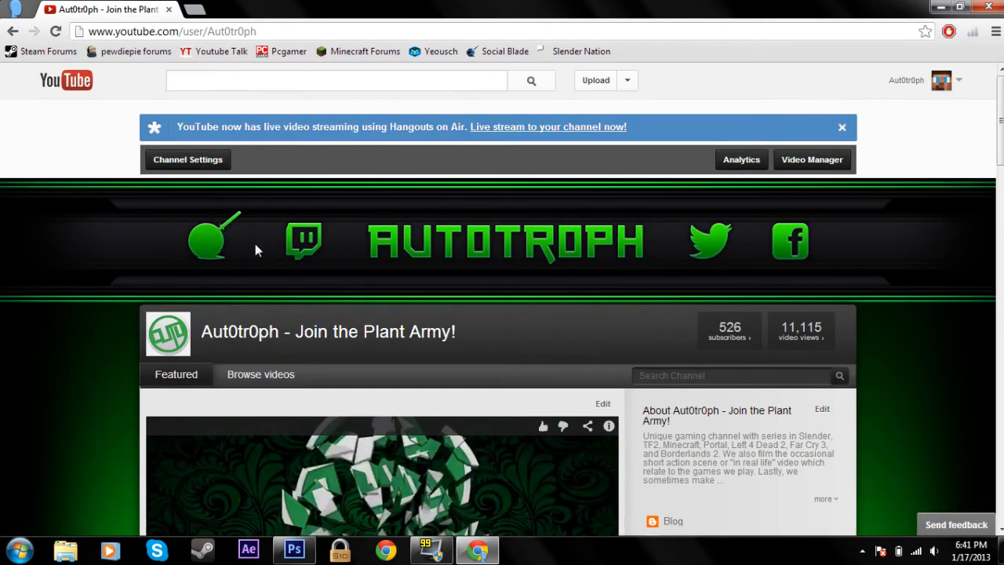
mouse_move(559, 320)
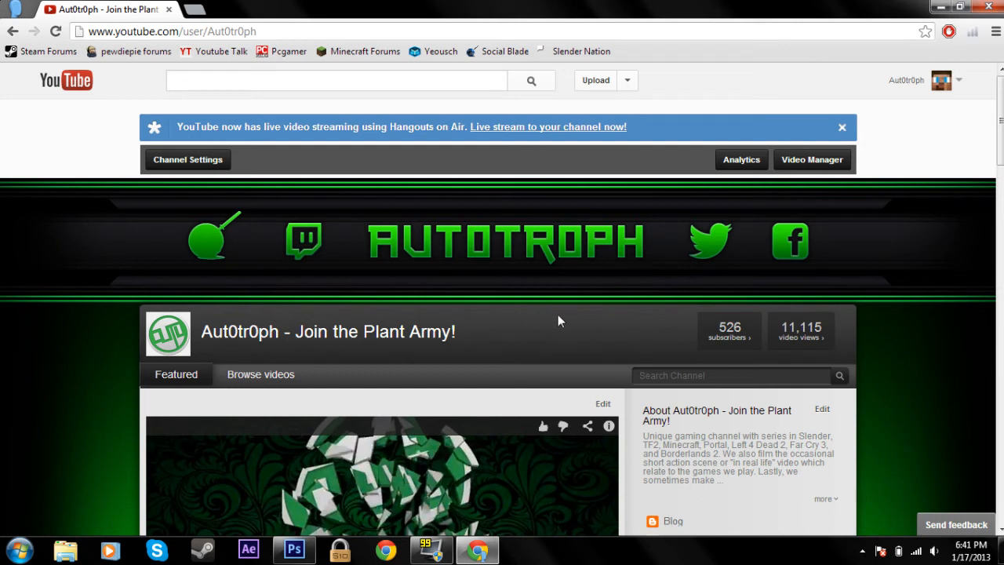
mouse_move(290, 249)
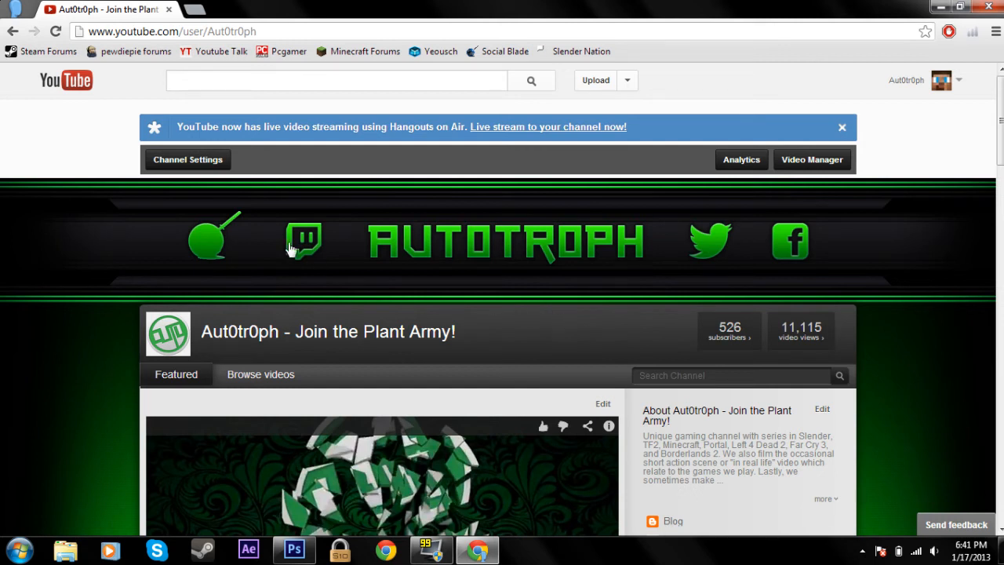
mouse_move(235, 229)
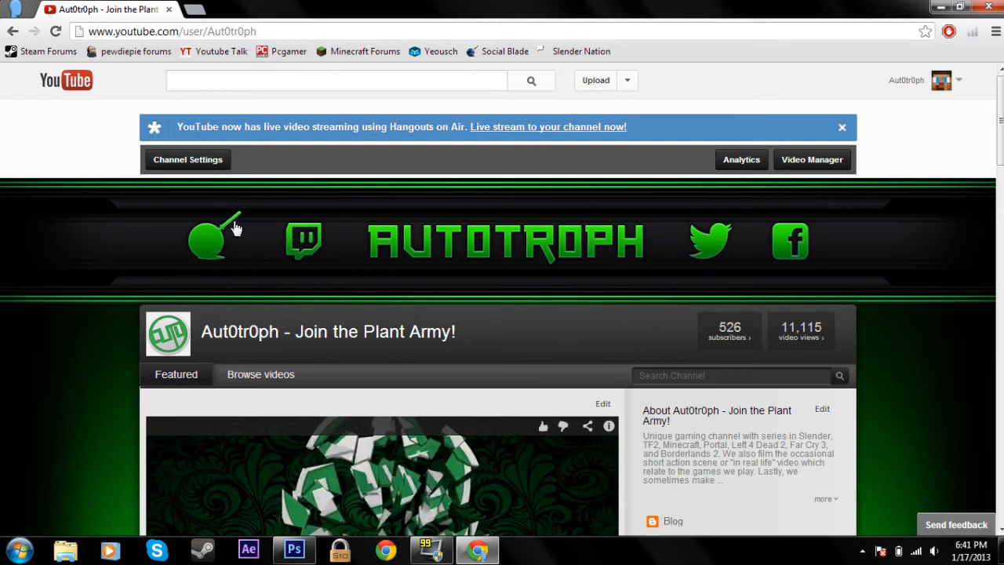
mouse_move(295, 243)
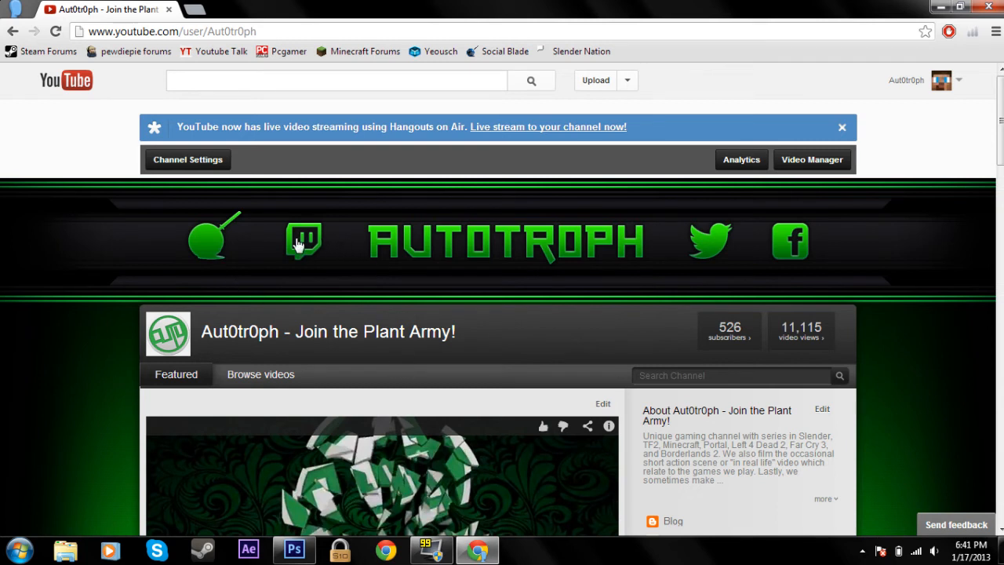
mouse_move(498, 257)
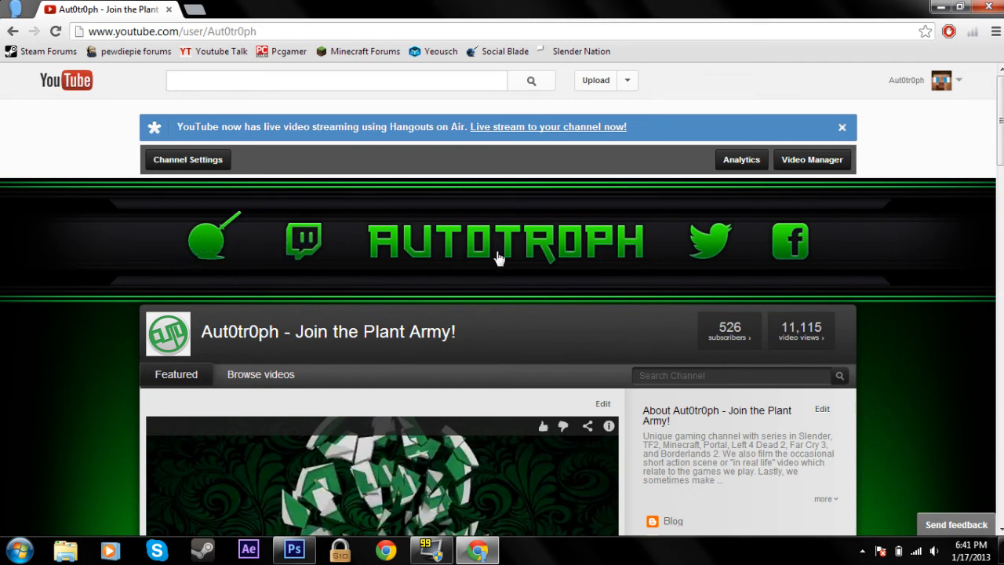
mouse_move(724, 248)
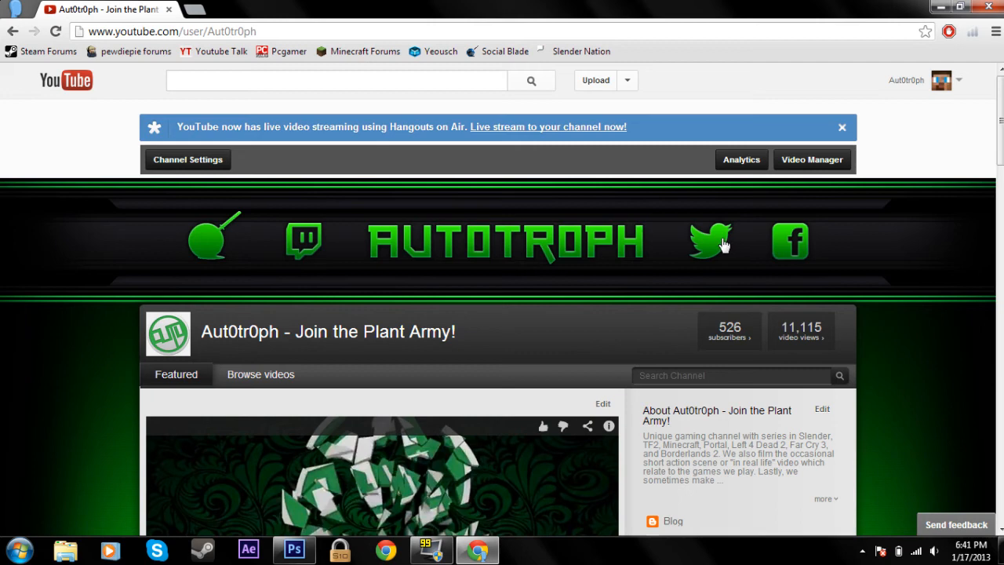
click(210, 241)
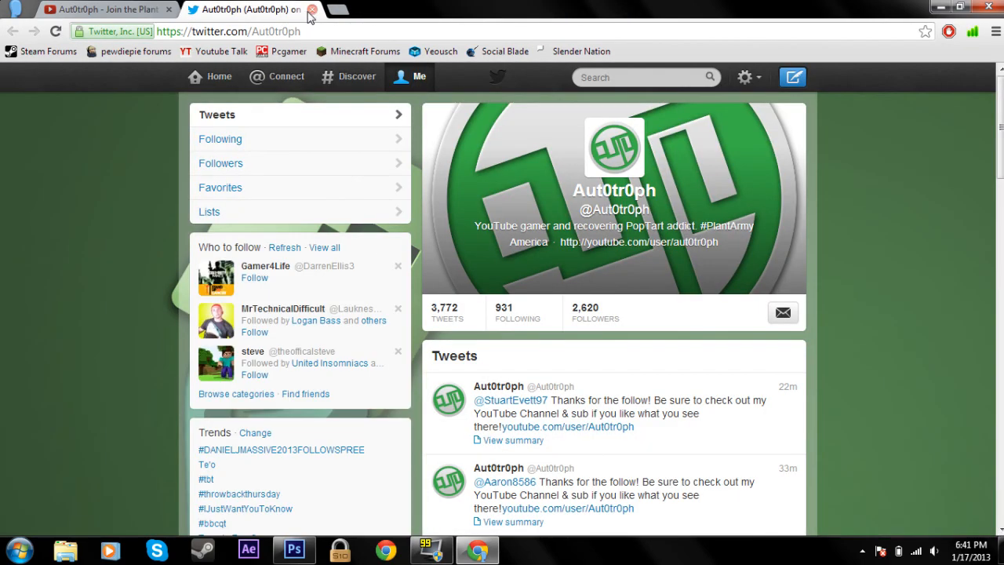
click(310, 9)
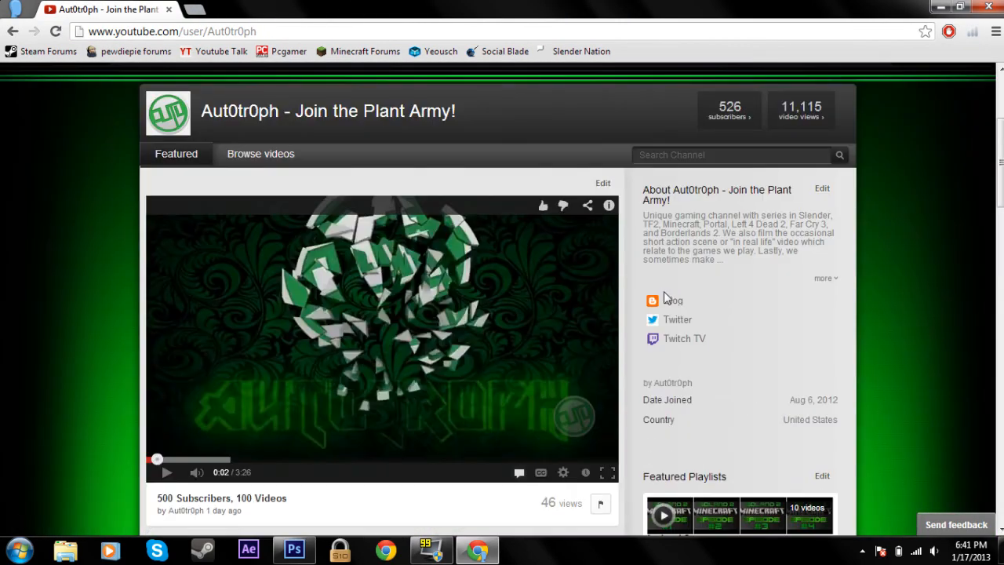